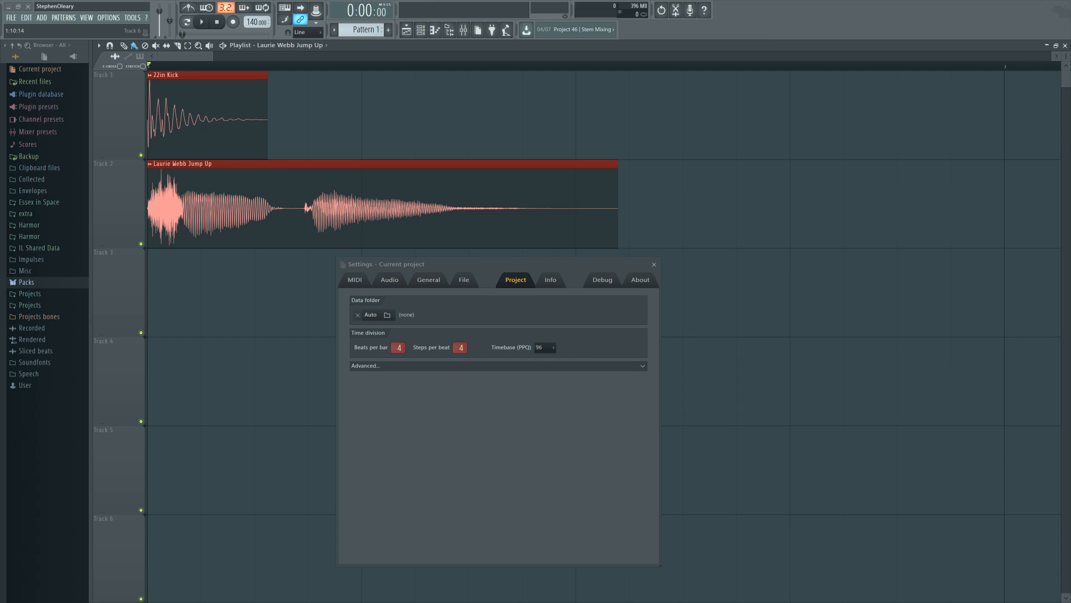
mouse_move(518, 352)
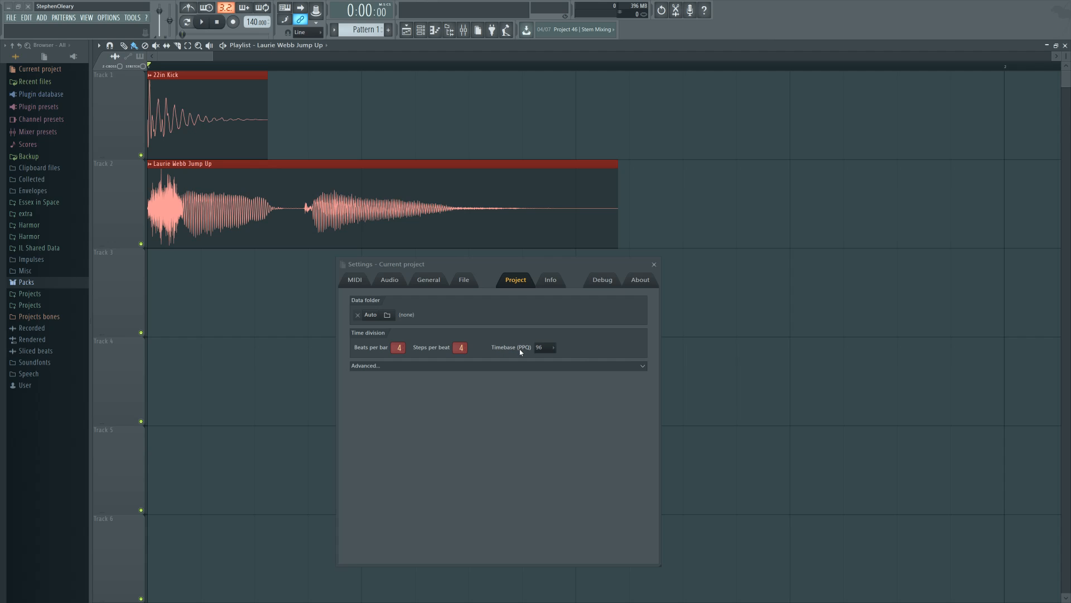
mouse_move(483, 271)
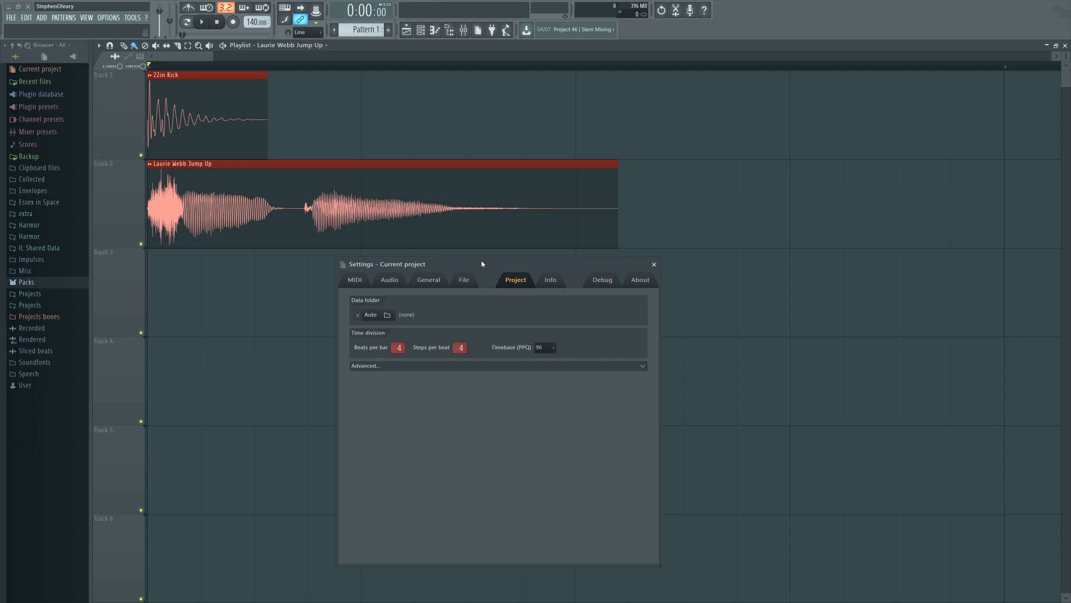
Step: Select 960 from the Timebase (PPQ) list, twice, so both playlist clips stretch out
click(554, 347)
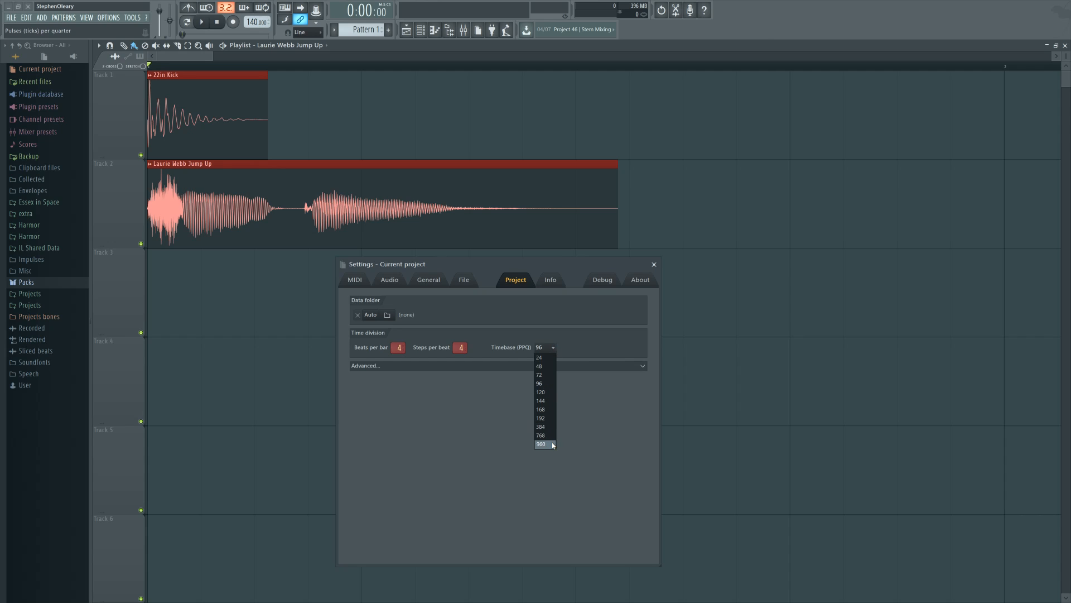
mouse_move(546, 366)
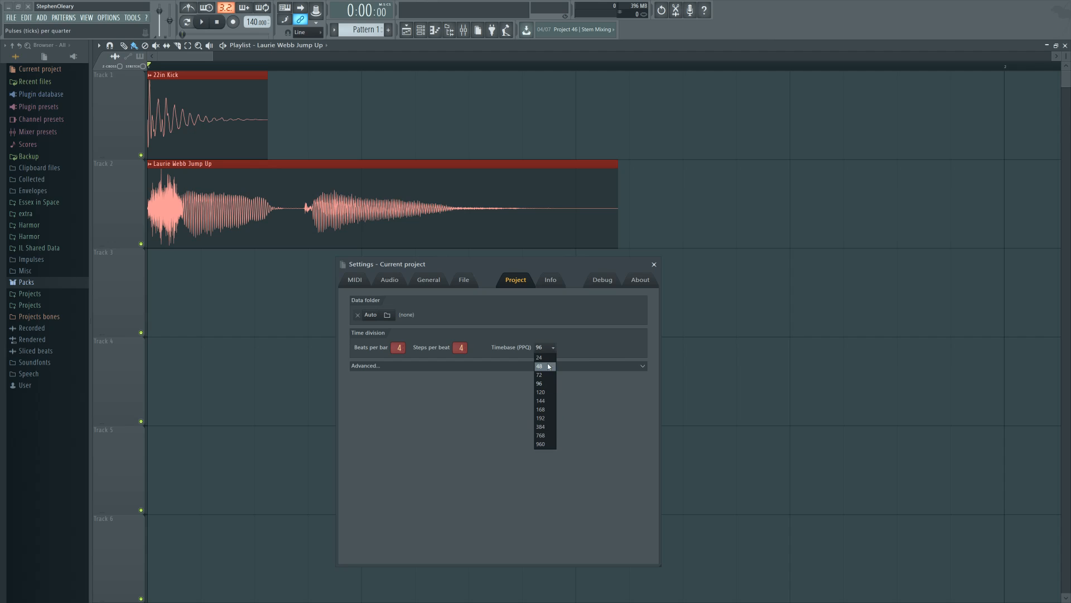
mouse_move(549, 358)
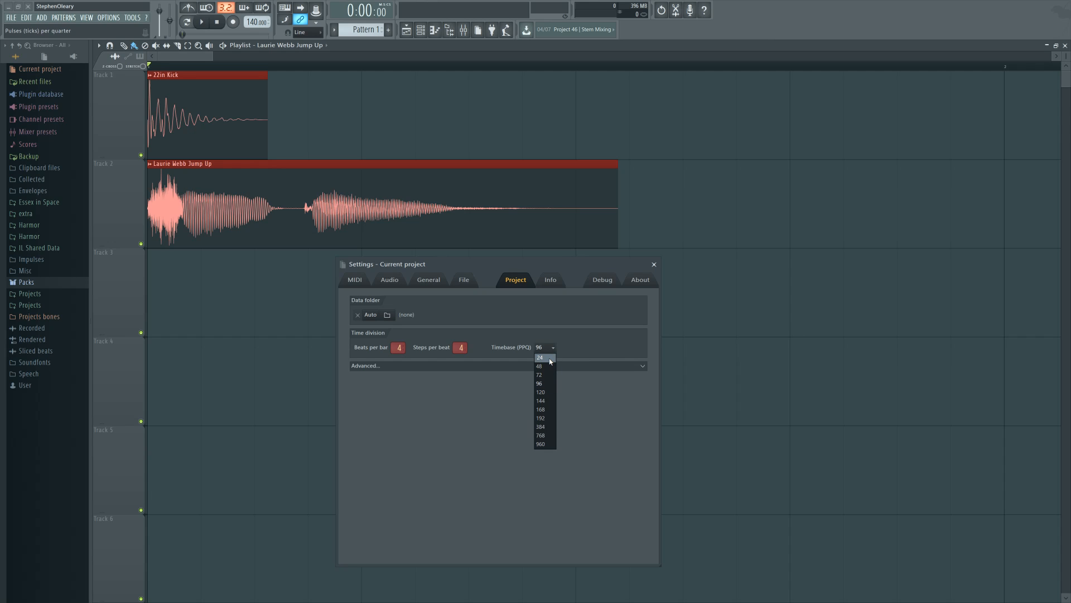
mouse_move(550, 382)
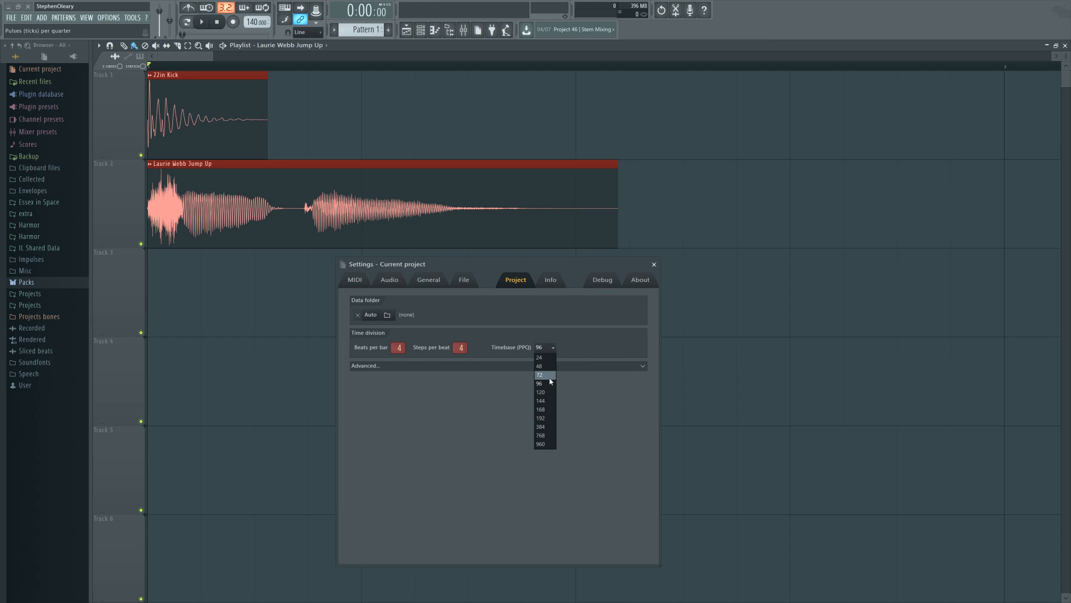
mouse_move(551, 444)
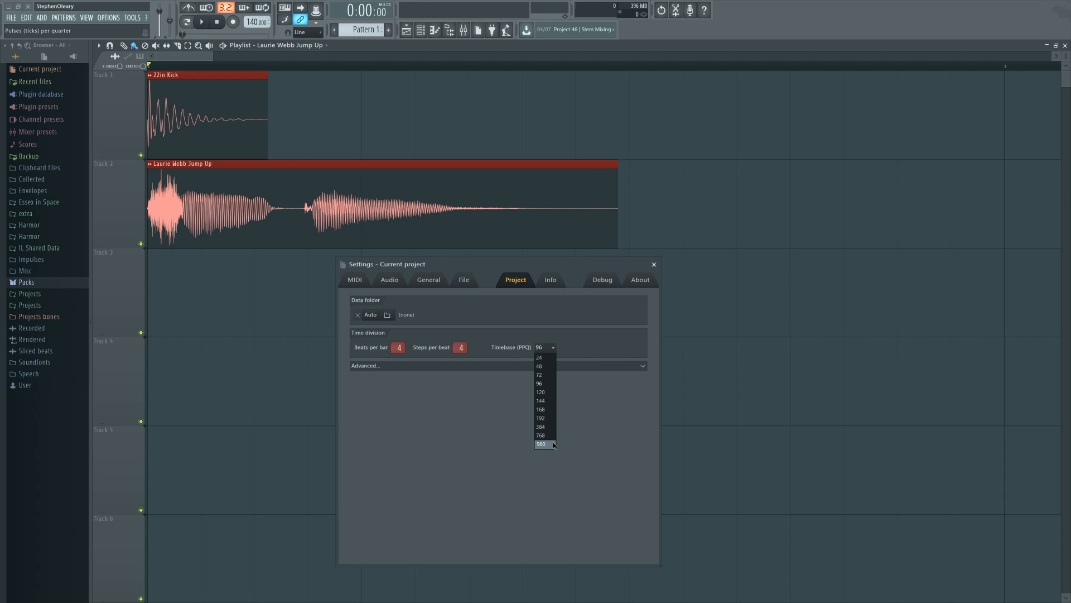
click(541, 444)
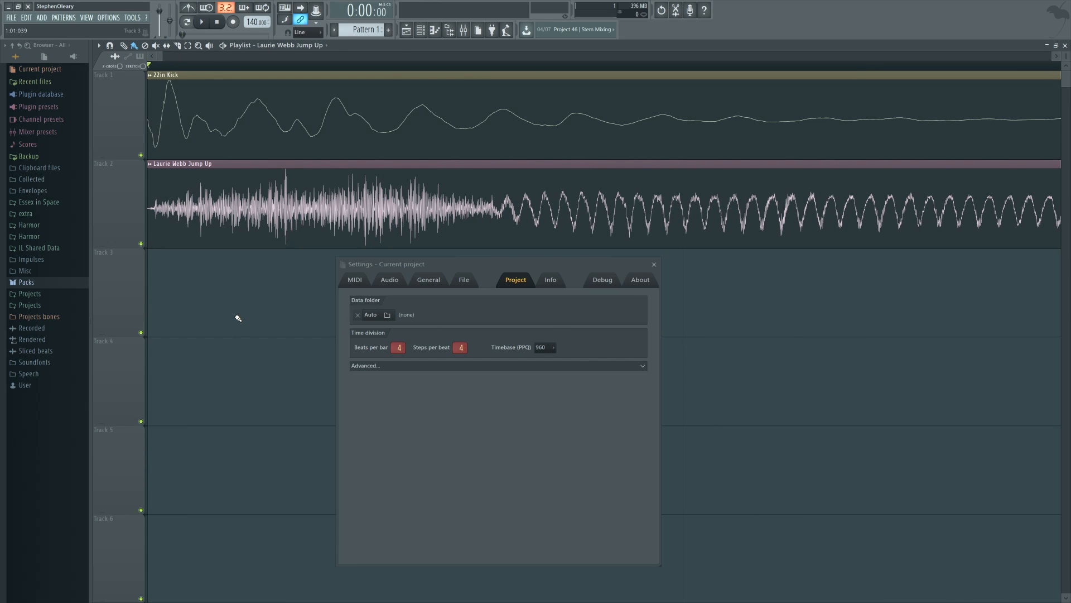
mouse_move(579, 352)
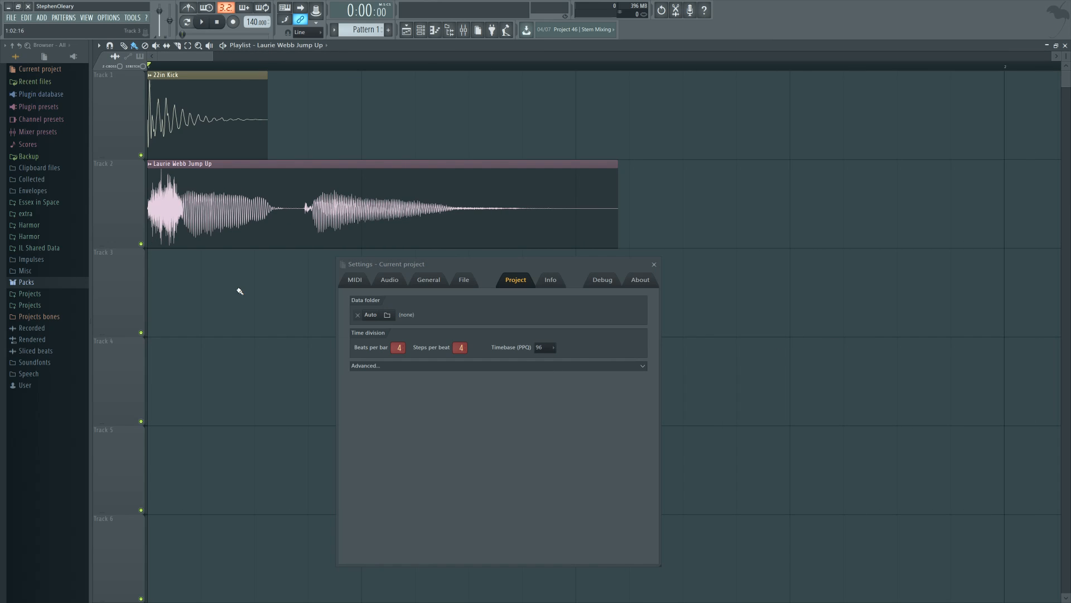
click(554, 347)
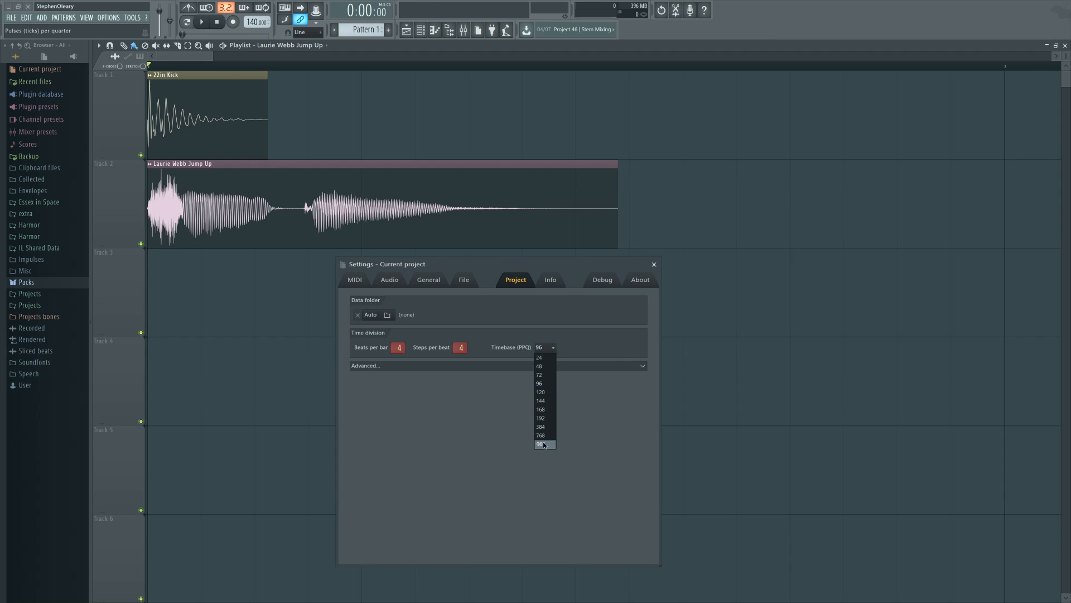
click(542, 444)
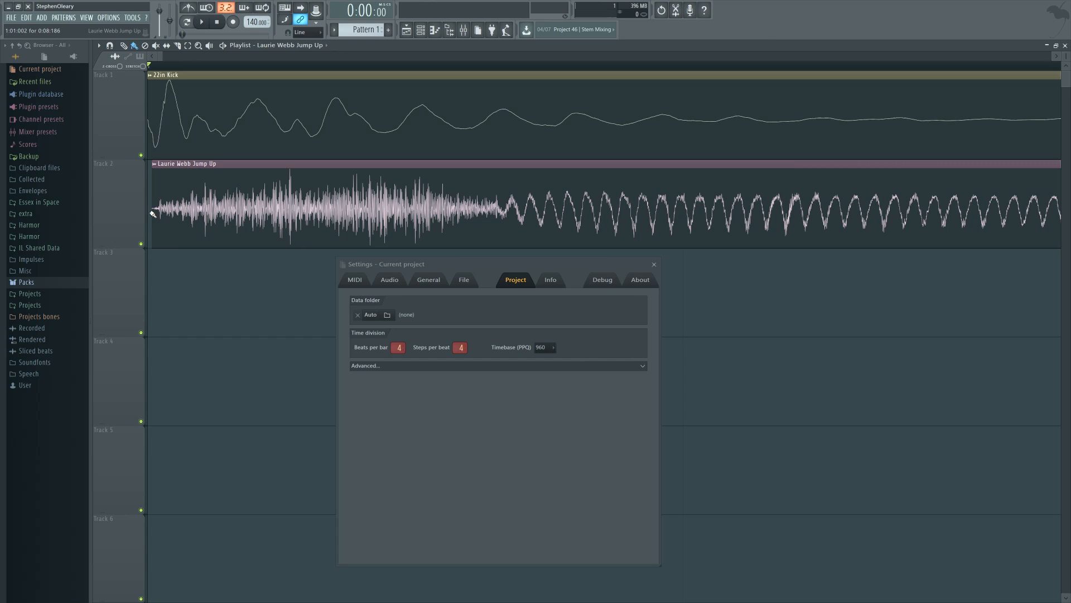
mouse_move(185, 212)
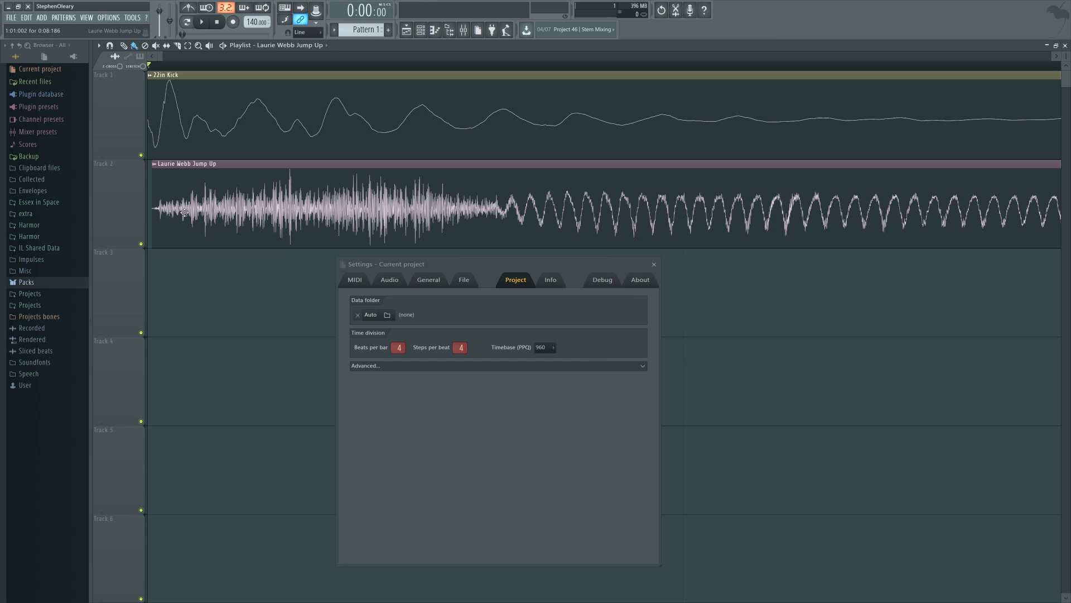
mouse_move(186, 214)
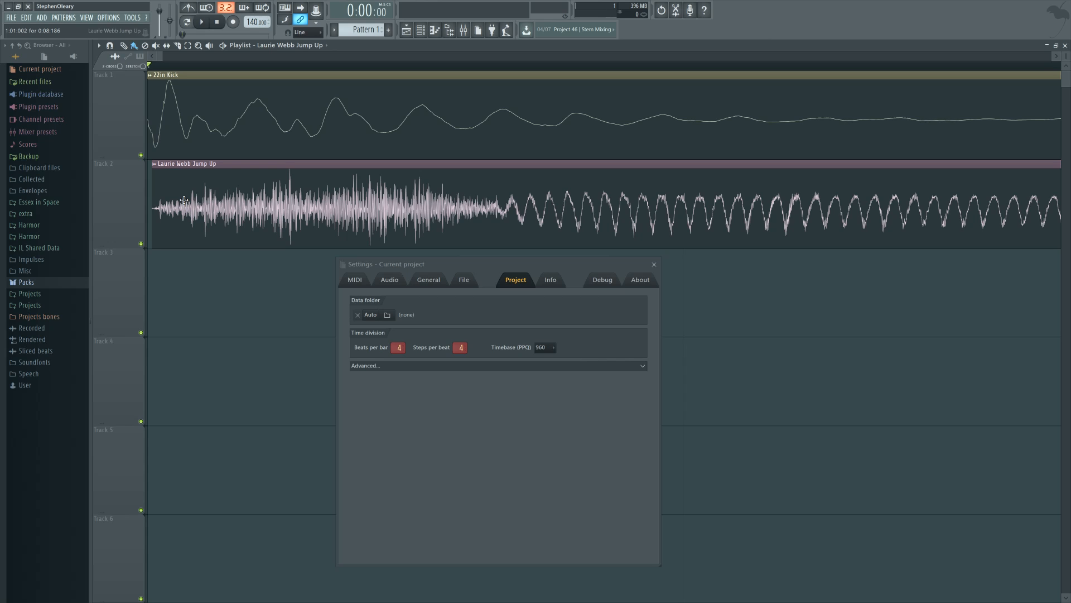
mouse_move(508, 348)
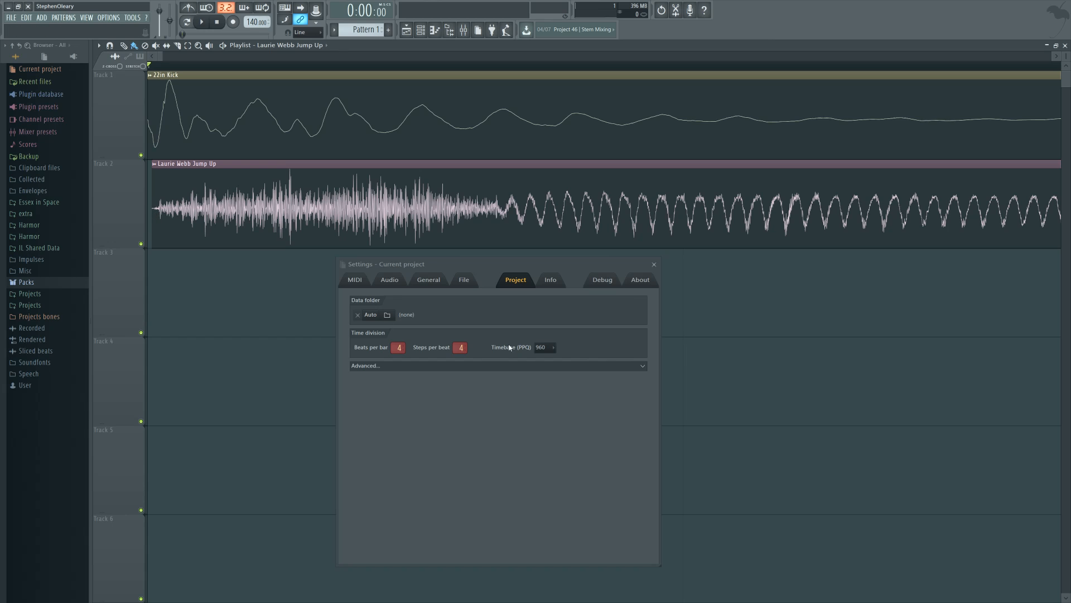
Step: Try 96 in the Timebase (PPQ) list while the project stays at 960 PPQ
click(553, 347)
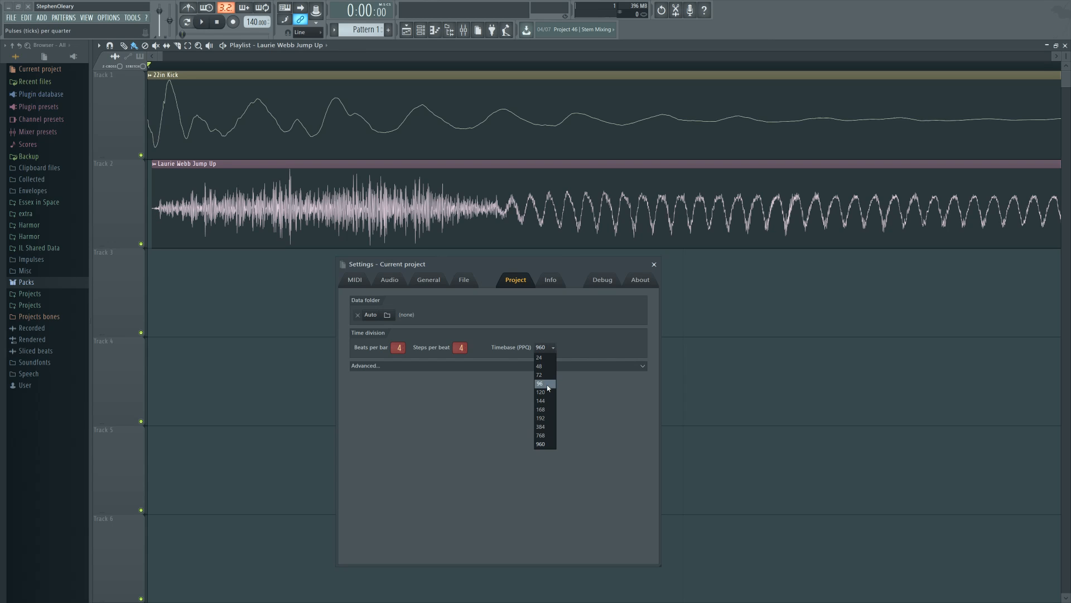
click(540, 384)
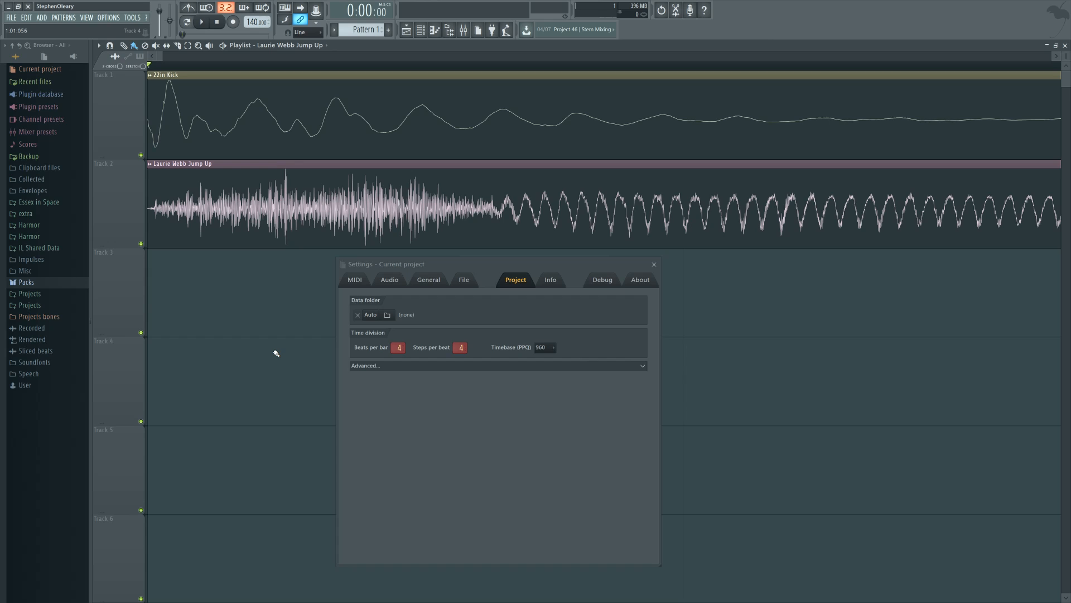
mouse_move(507, 357)
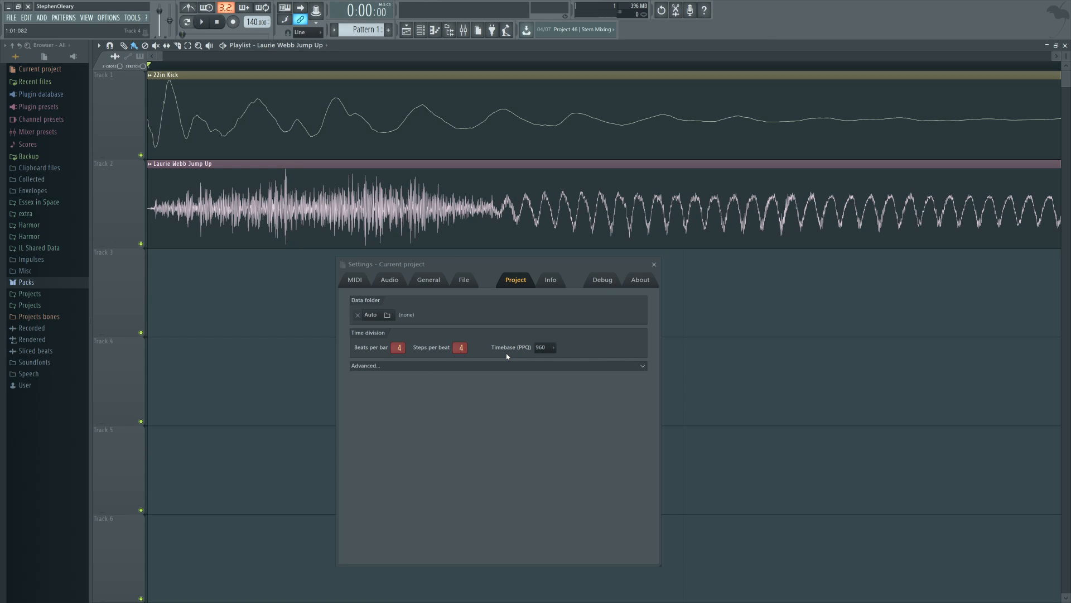
mouse_move(502, 369)
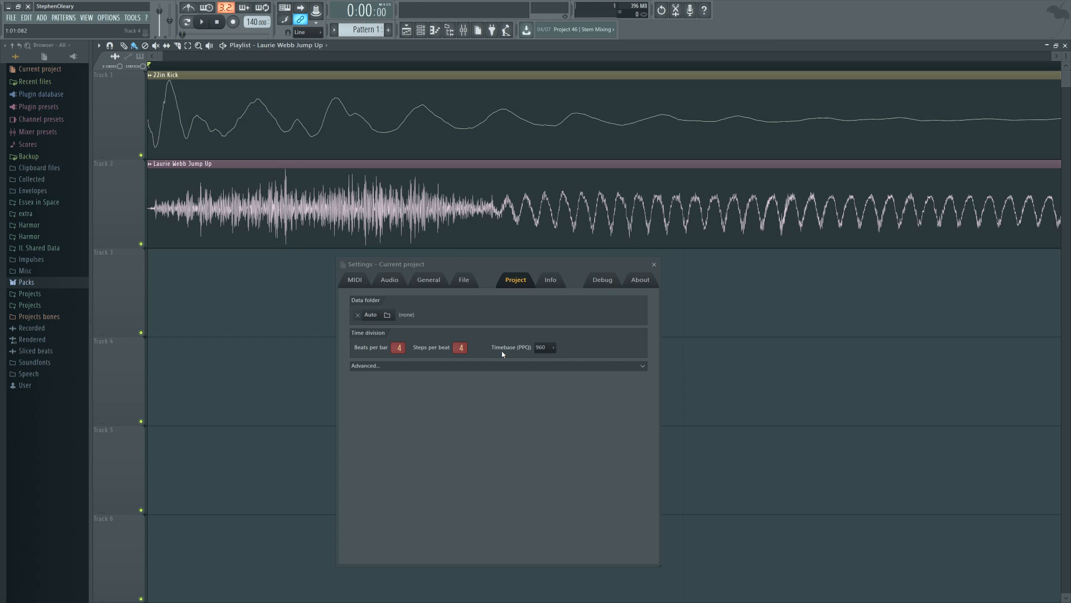
Step: Keep the timebase at 960 PPQ, then drop it to 24 PPQ so the clips shrink
click(552, 347)
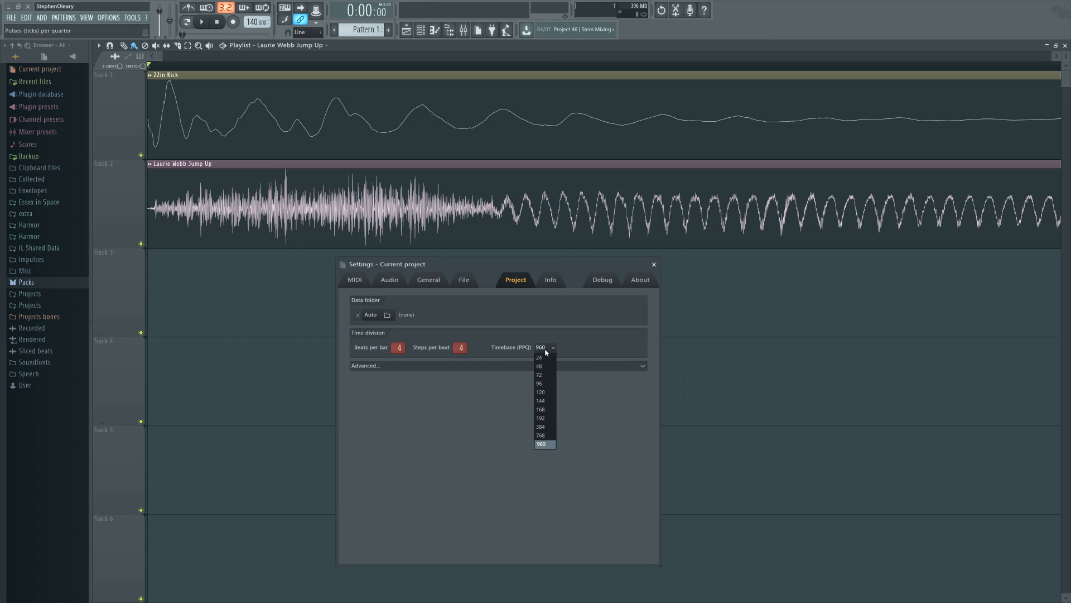
click(545, 444)
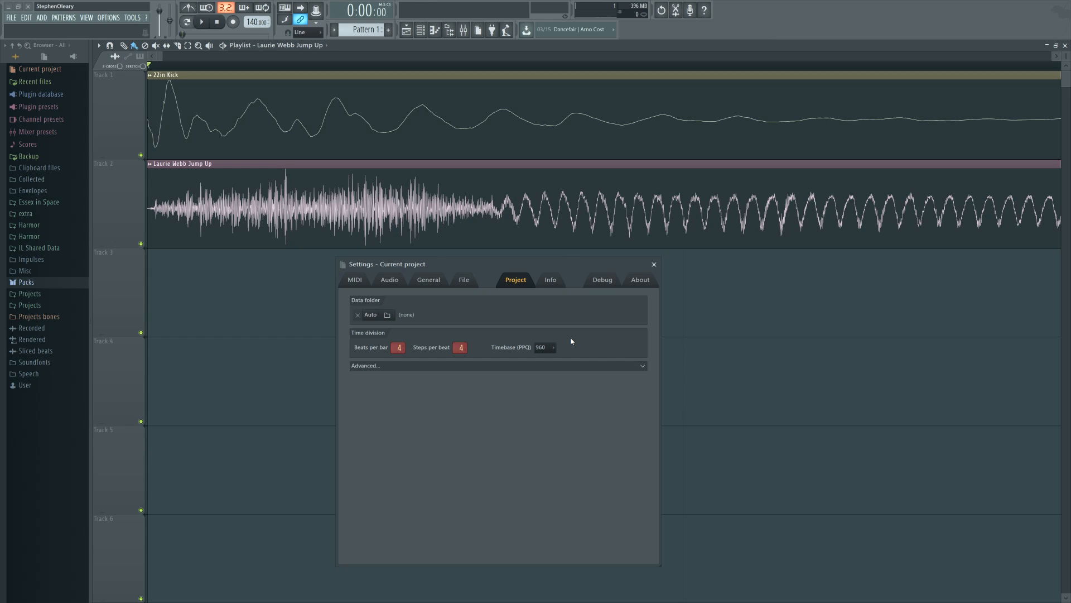
mouse_move(568, 339)
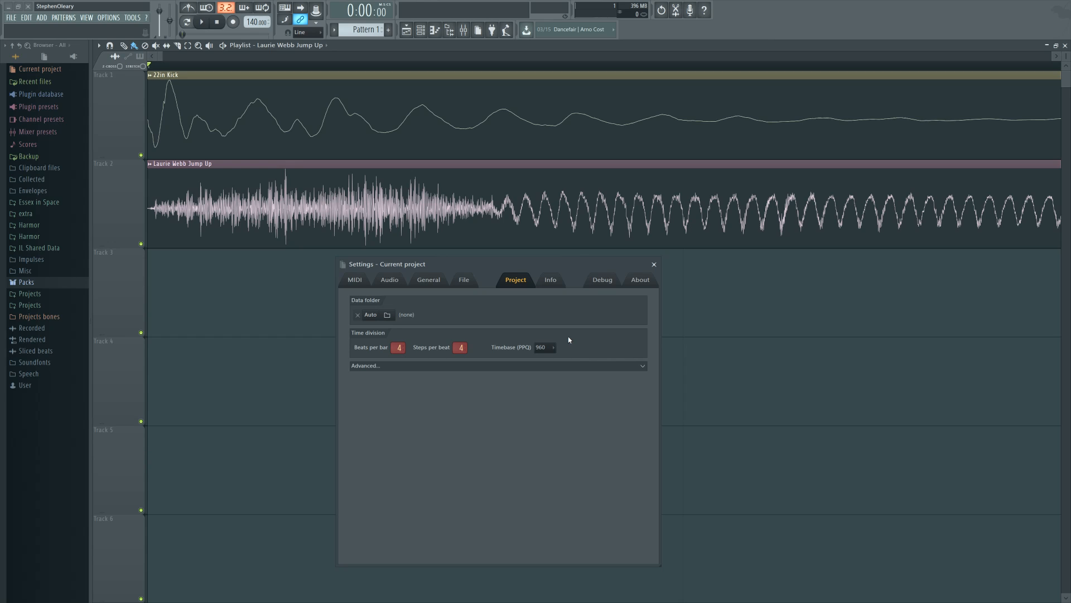
mouse_move(570, 346)
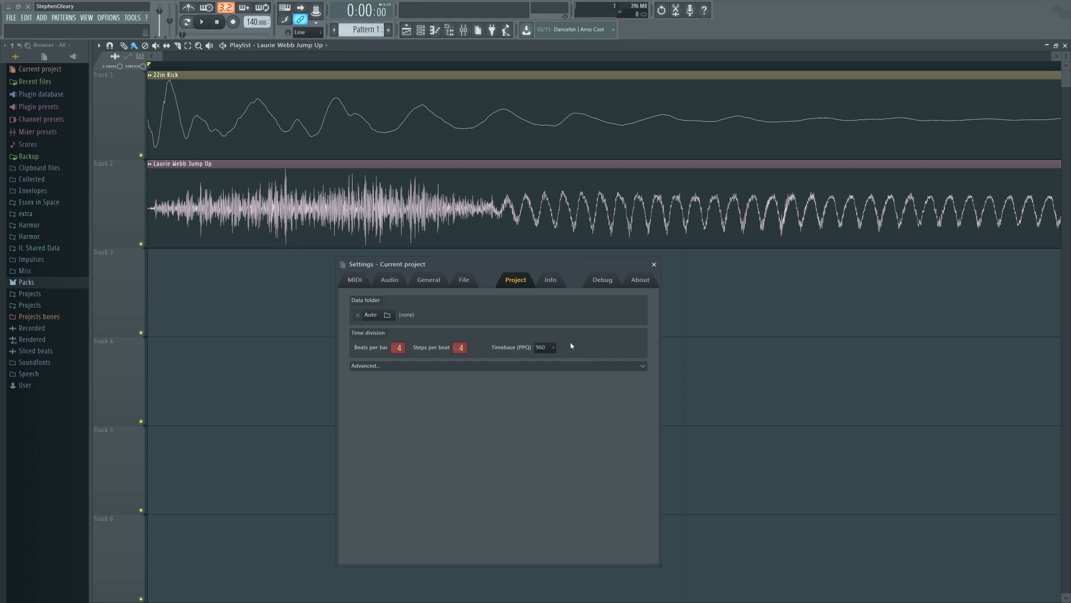
click(545, 347)
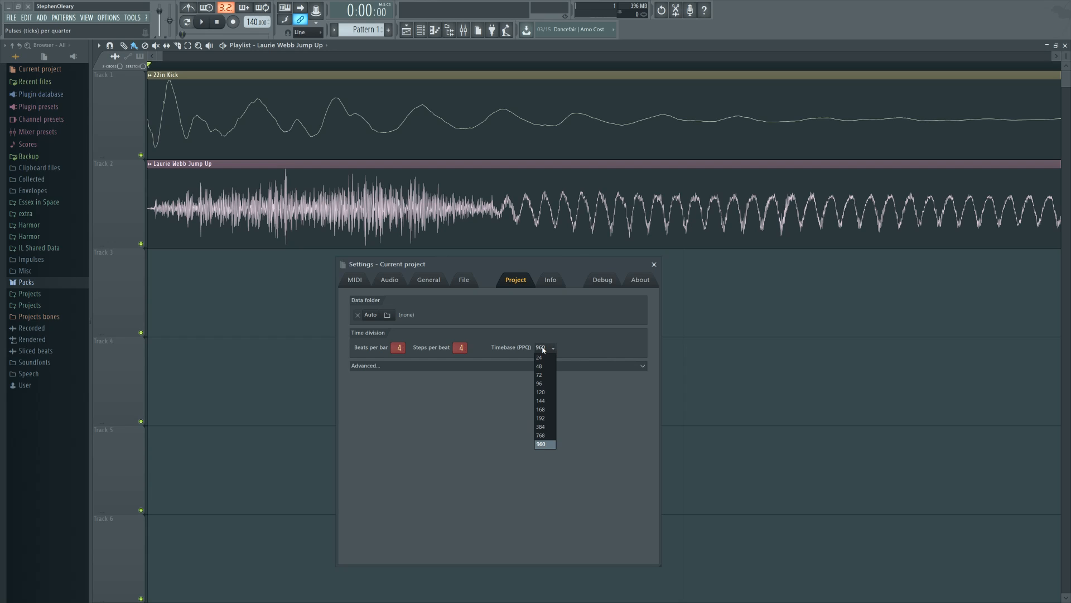
click(539, 357)
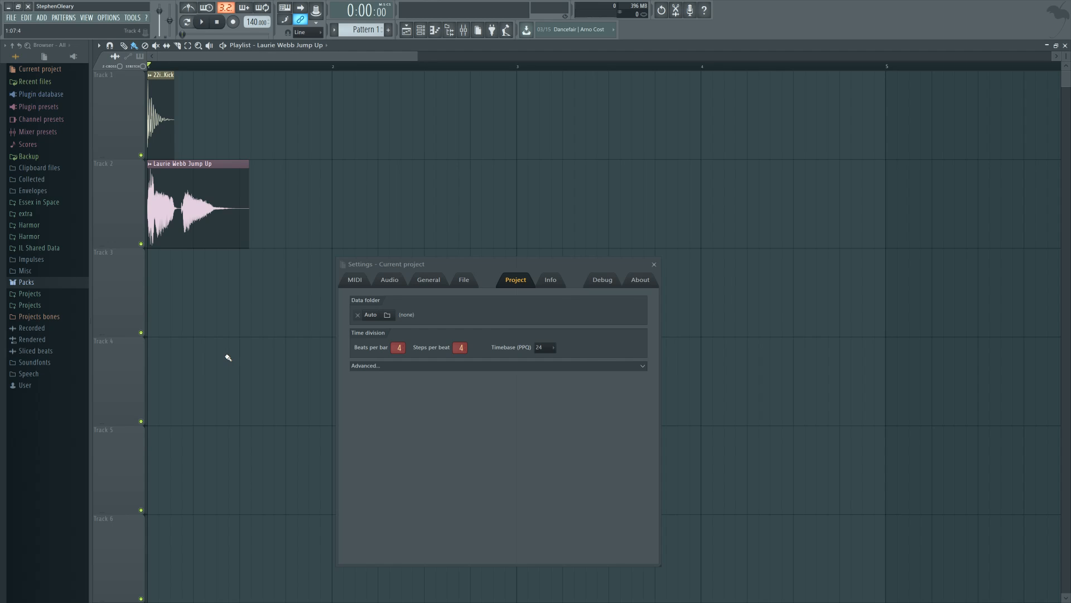
Step: Raise the timebase to 960 PPQ, then lower it to 96 PPQ
click(551, 347)
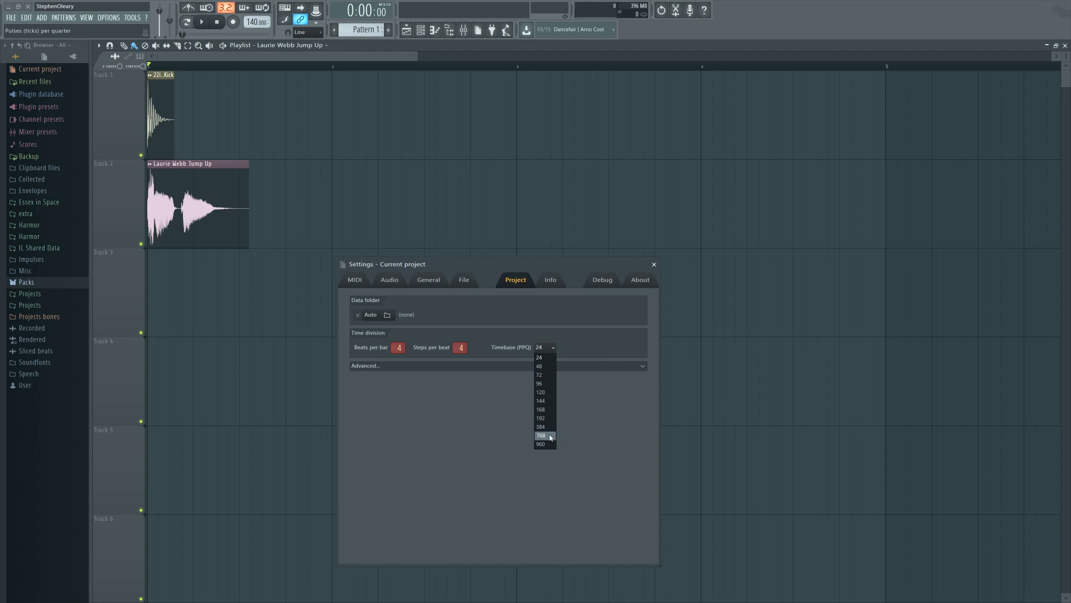
click(540, 444)
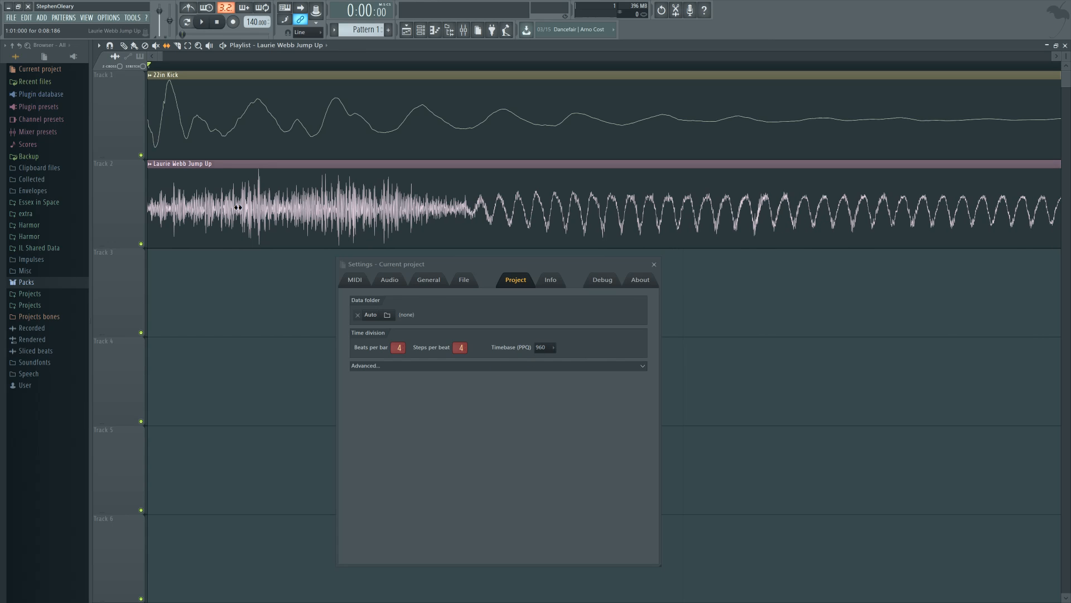
click(544, 347)
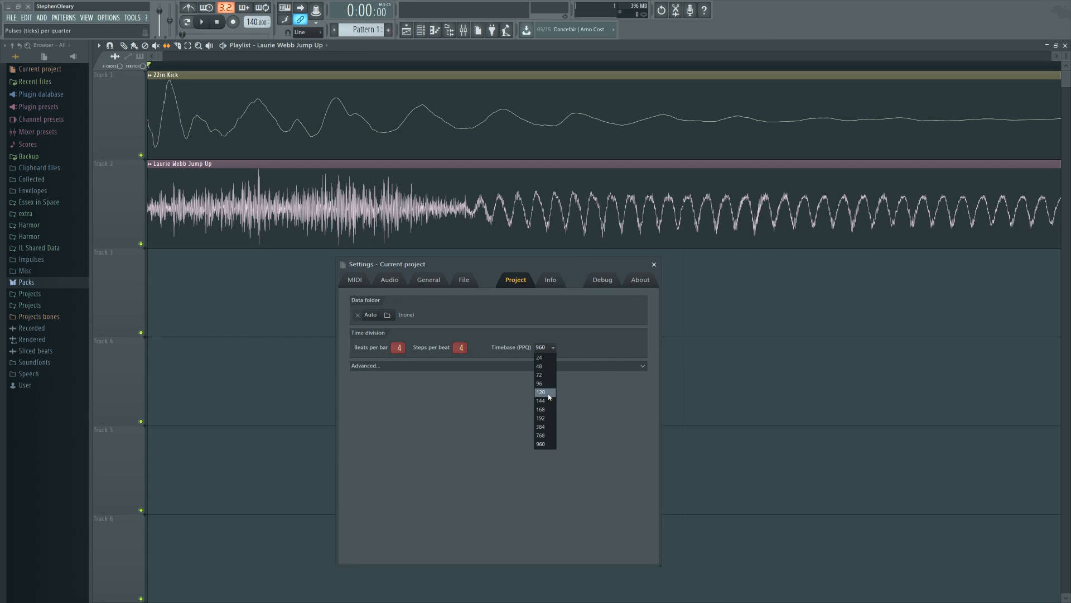
click(539, 383)
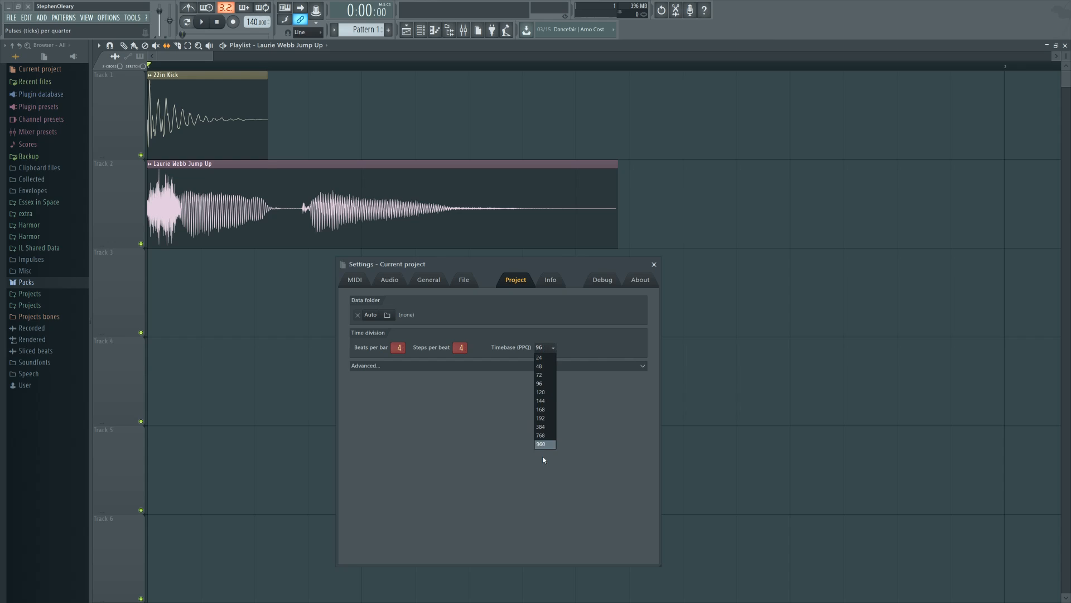
click(541, 444)
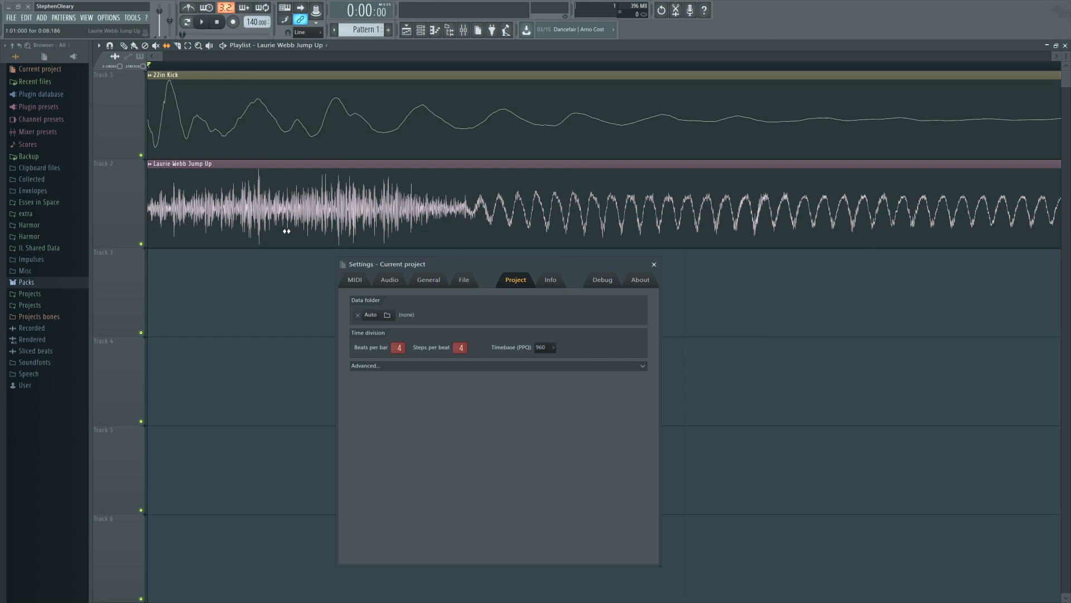
mouse_move(265, 228)
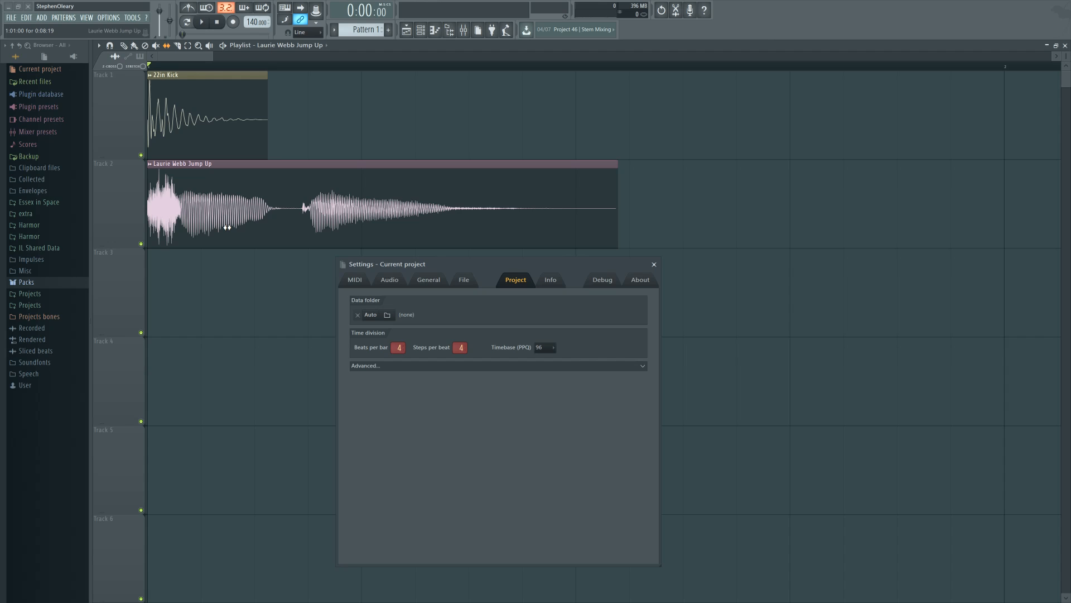
mouse_move(558, 417)
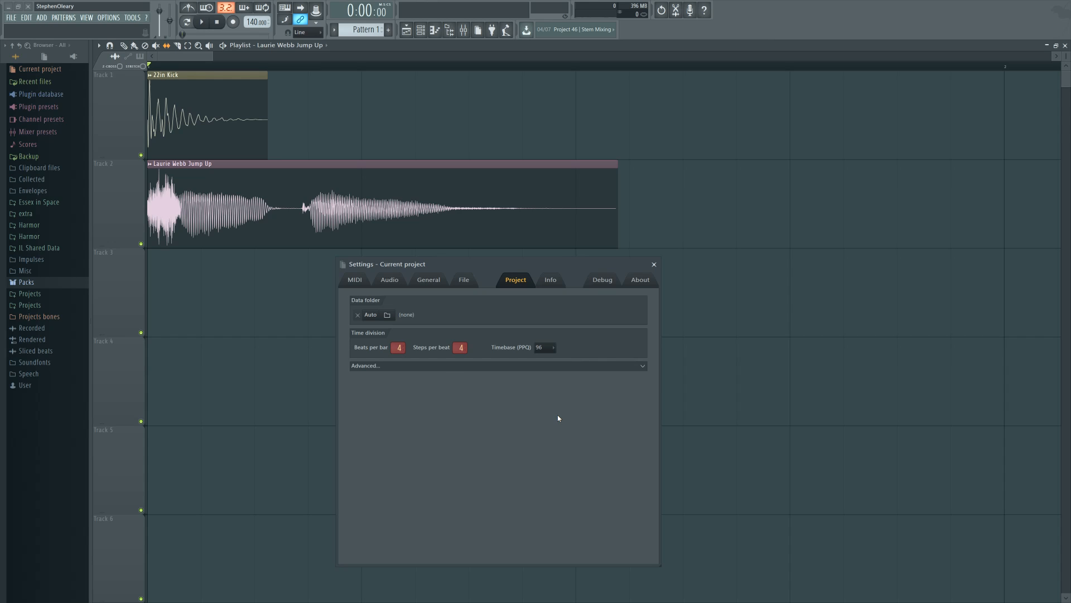
mouse_move(560, 414)
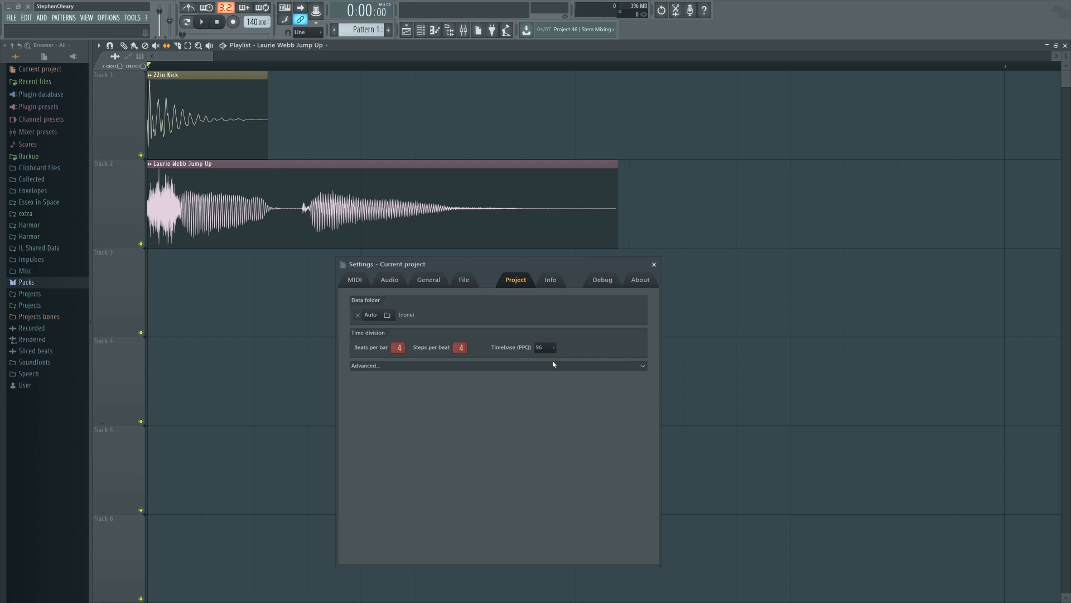
click(553, 347)
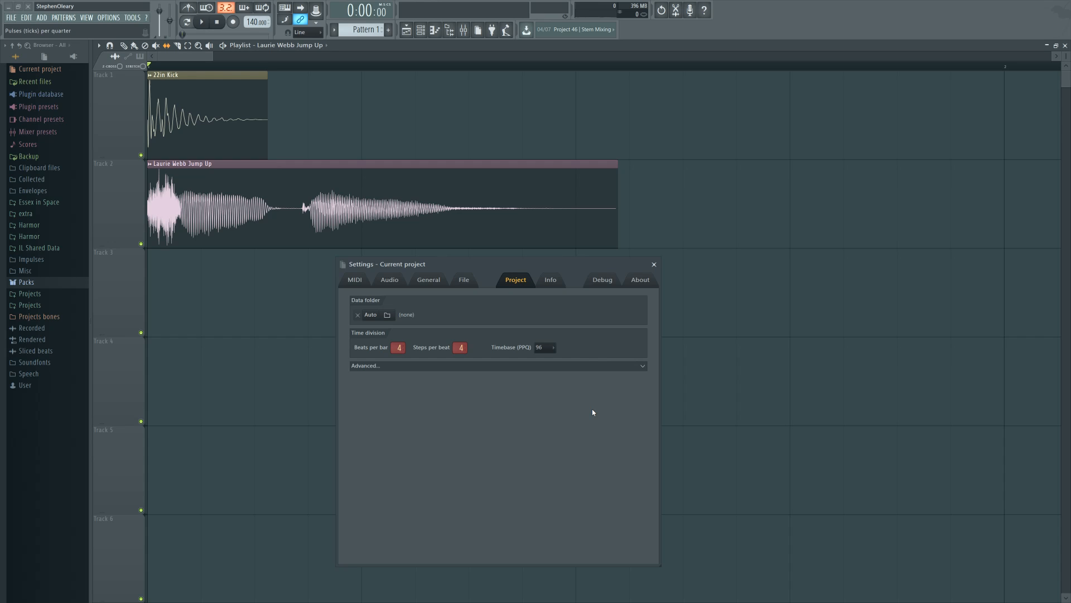
Step: Set the timebase to 960 PPQ for copying the clip, then back to 96 PPQ
click(544, 347)
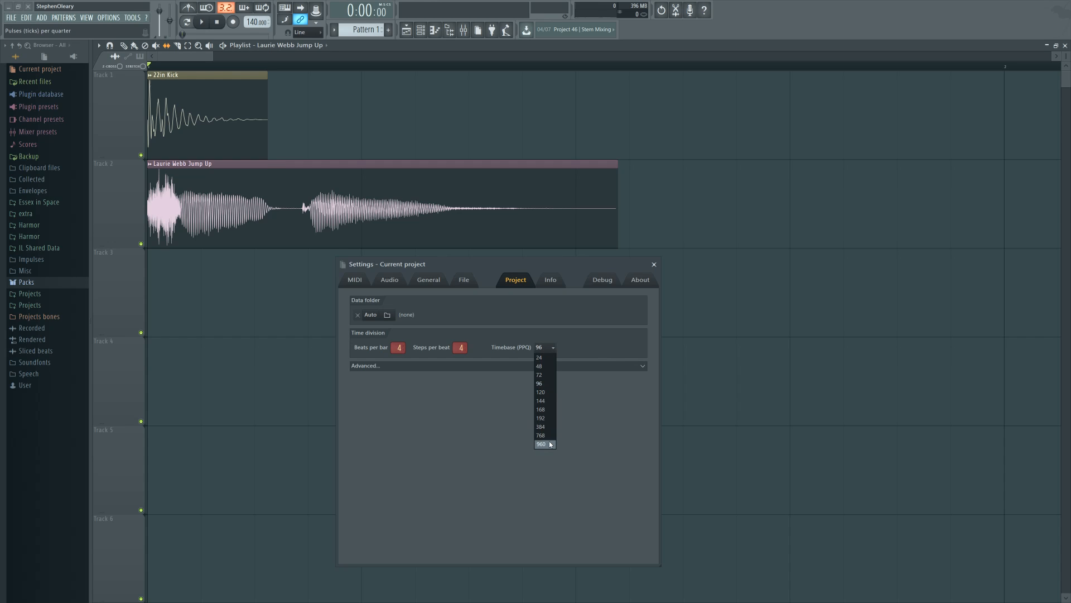
click(541, 444)
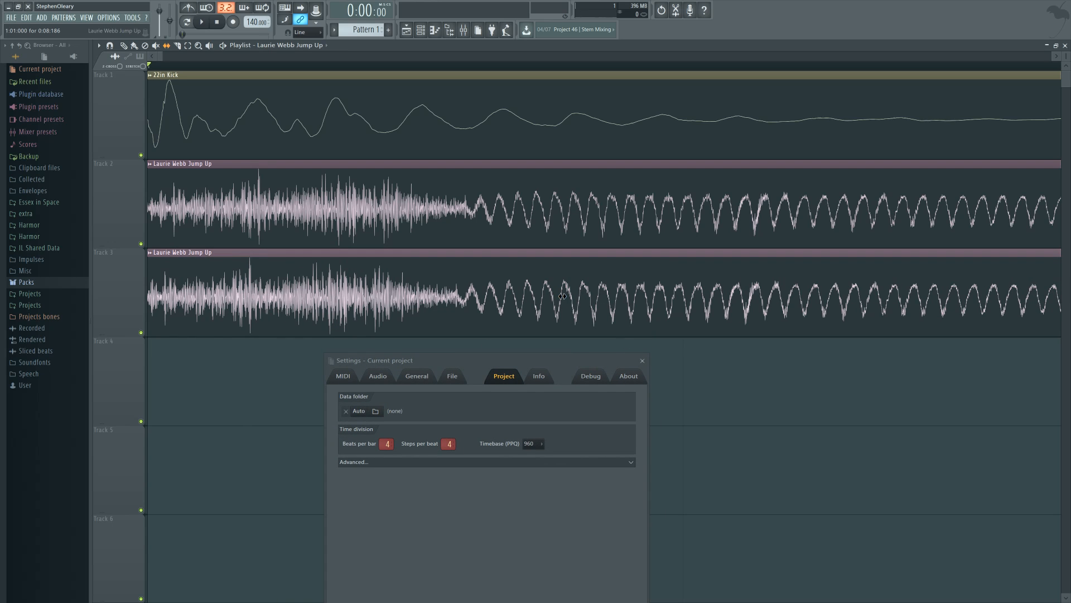
mouse_move(568, 297)
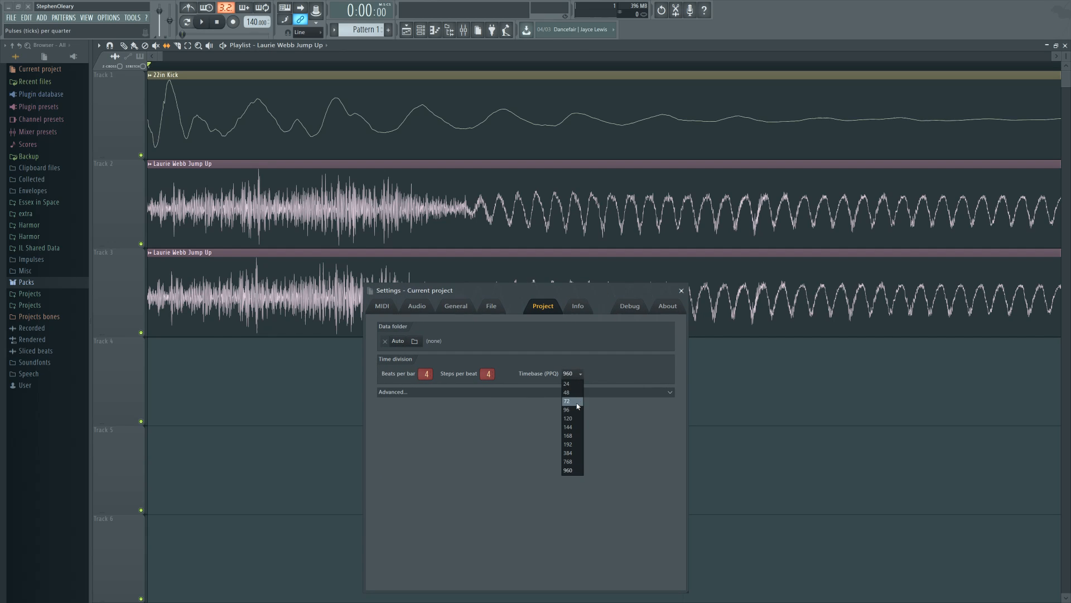
click(566, 408)
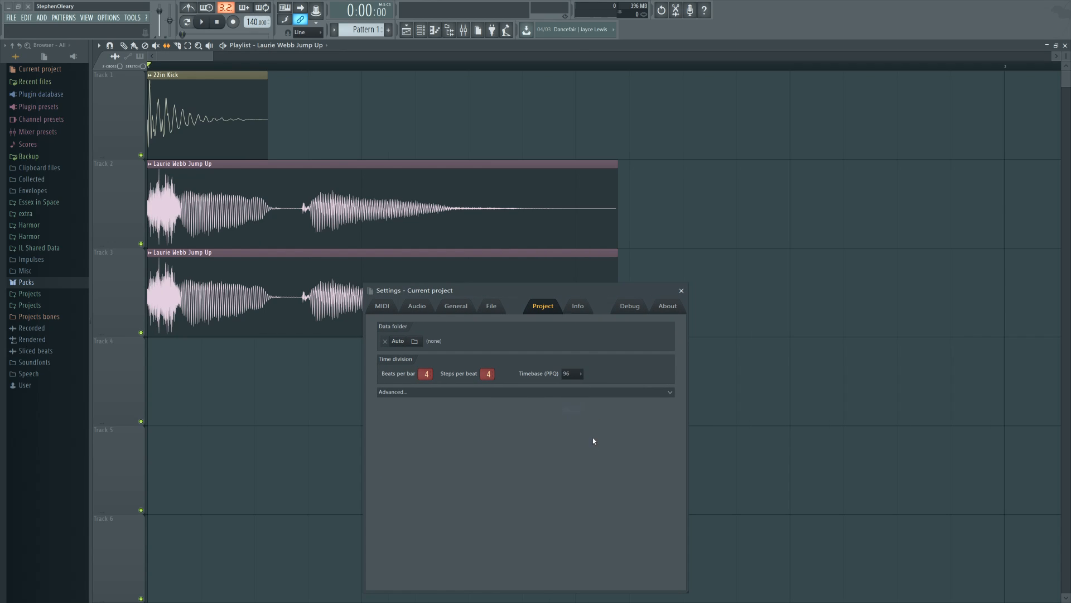